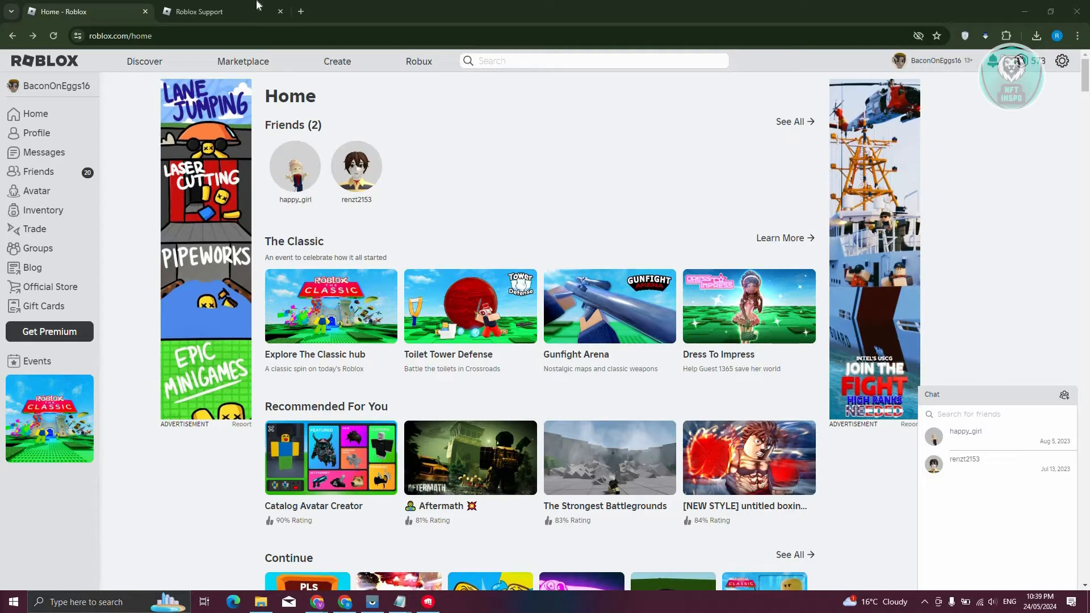
pyautogui.moveTo(465, 136)
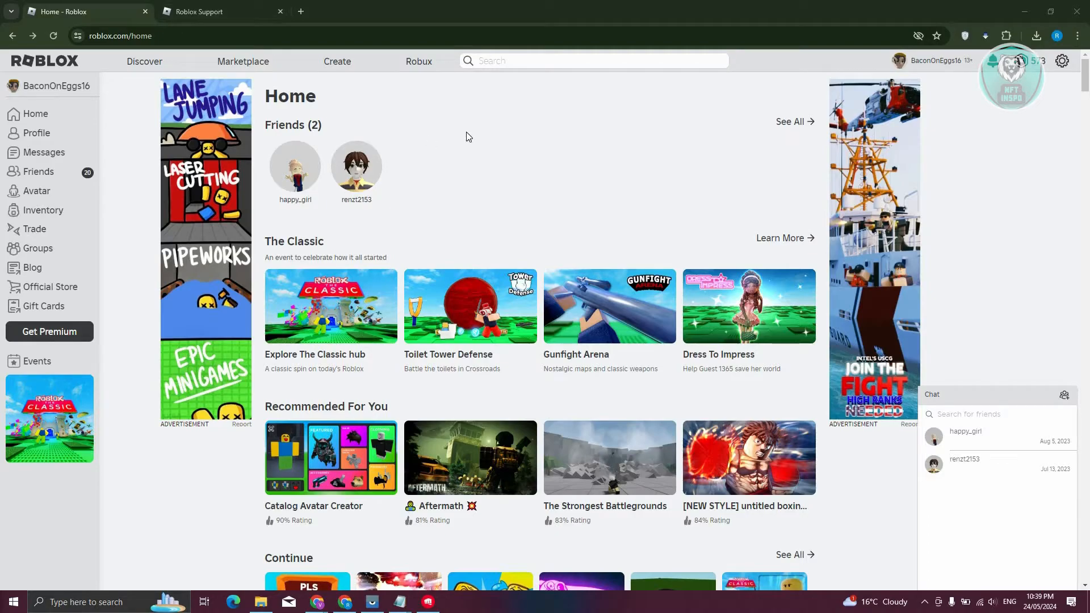
pyautogui.moveTo(422, 104)
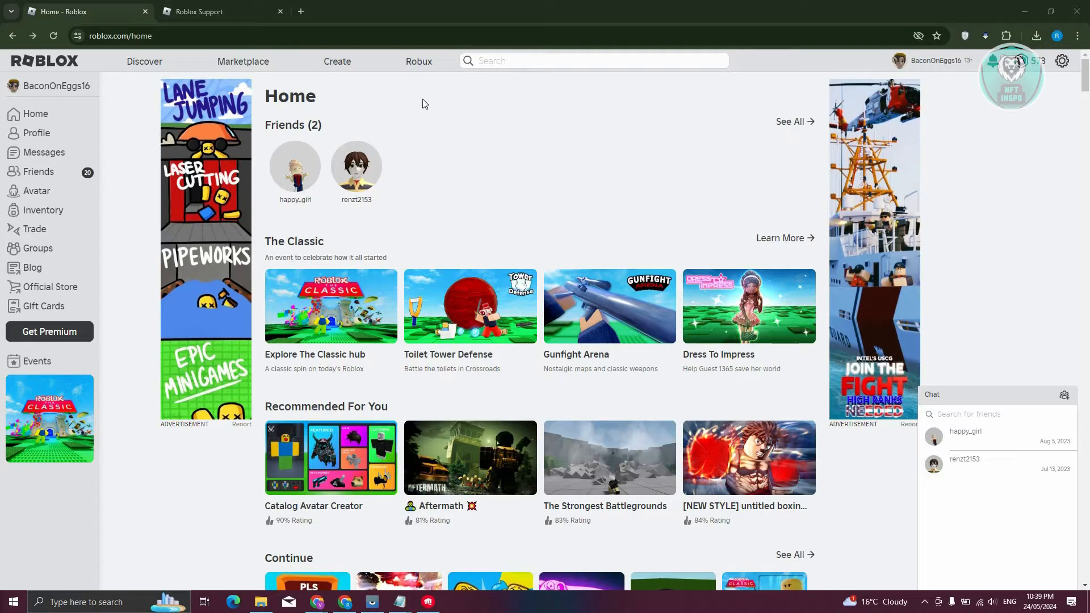
pyautogui.moveTo(42, 306)
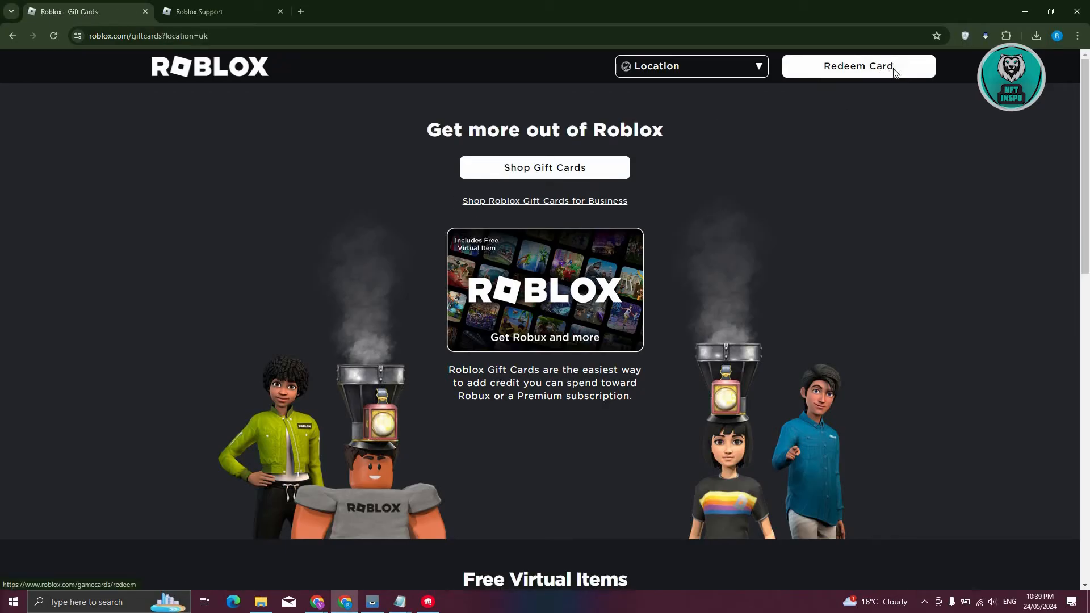
# Step: Go to the Redeem Roblox Codes page and focus the empty Code field
pyautogui.click(858, 66)
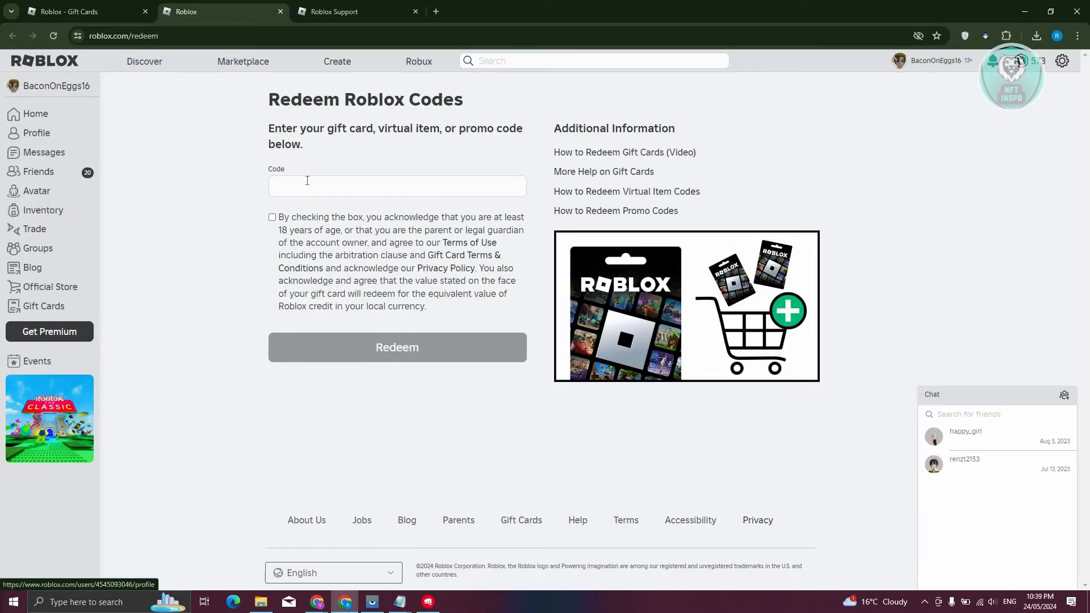
pyautogui.click(398, 185)
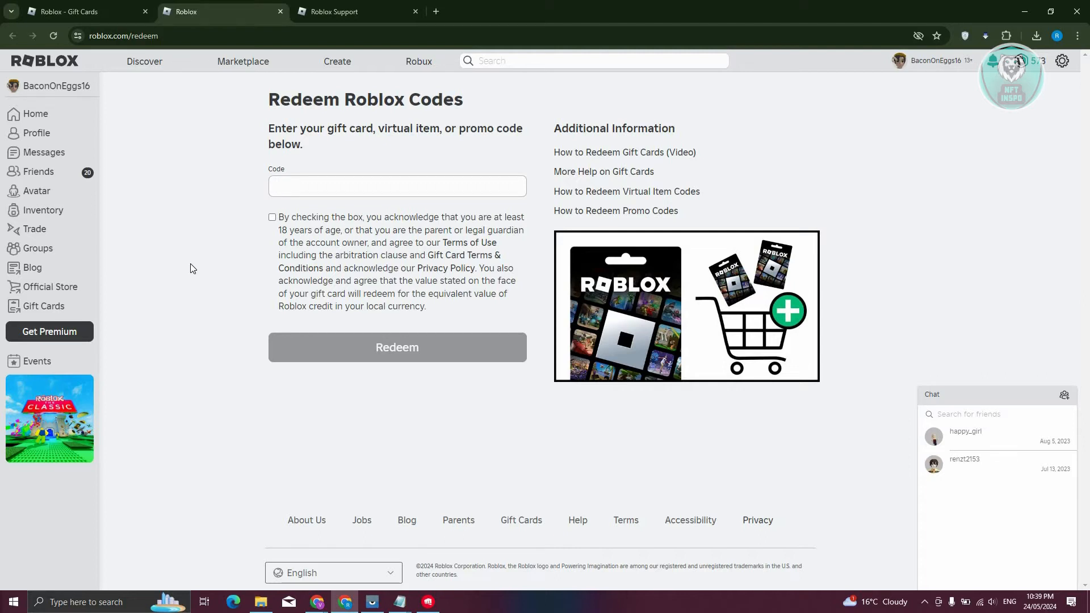
pyautogui.click(397, 185)
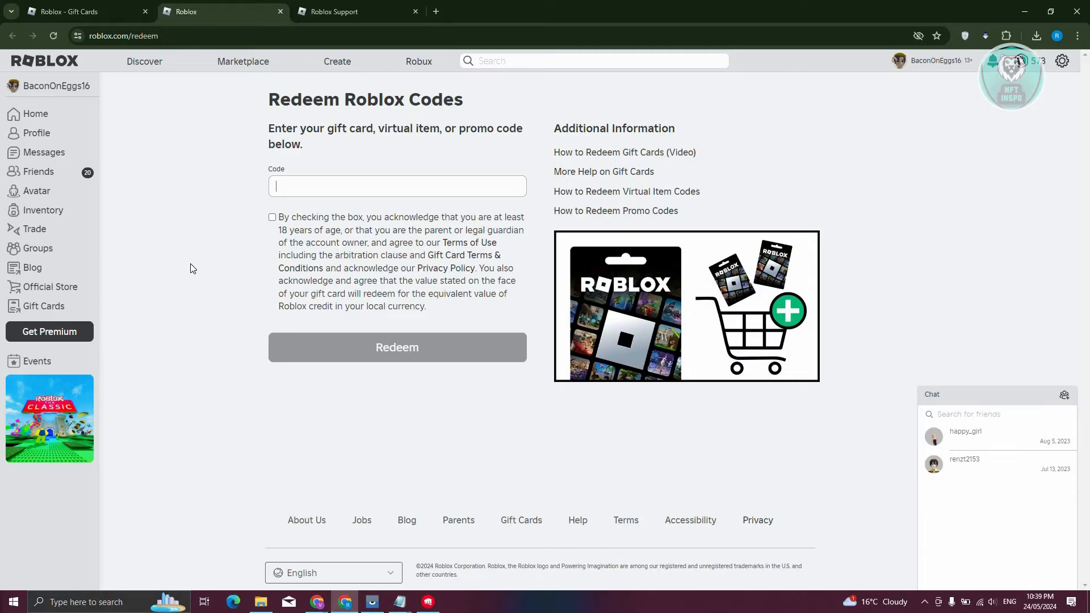
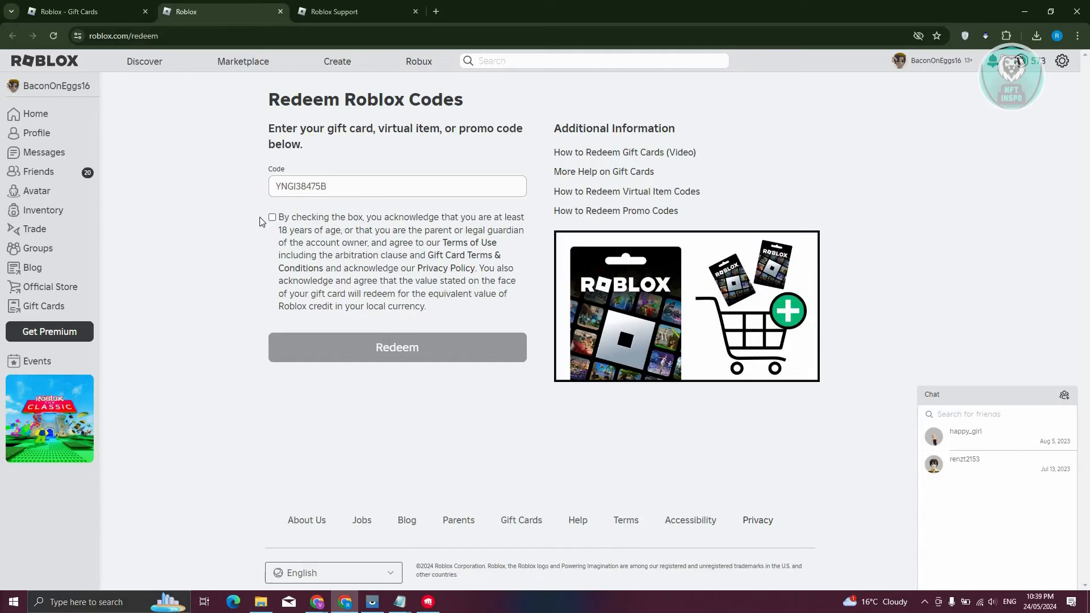
# Step: Tick the age and terms acknowledgement checkbox to enable Redeem
pyautogui.click(271, 217)
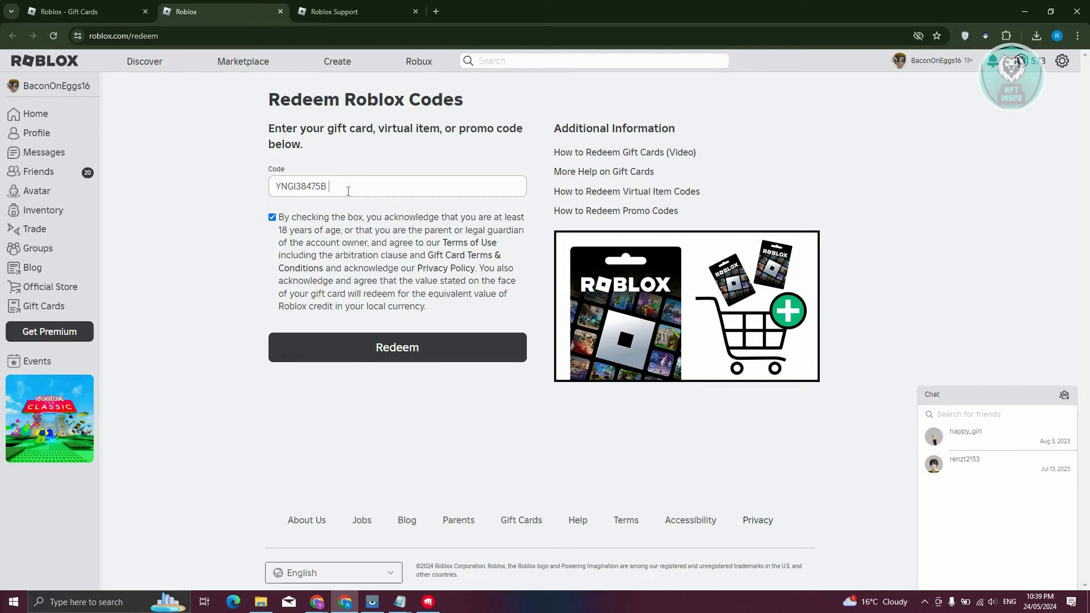
pyautogui.moveTo(342, 206)
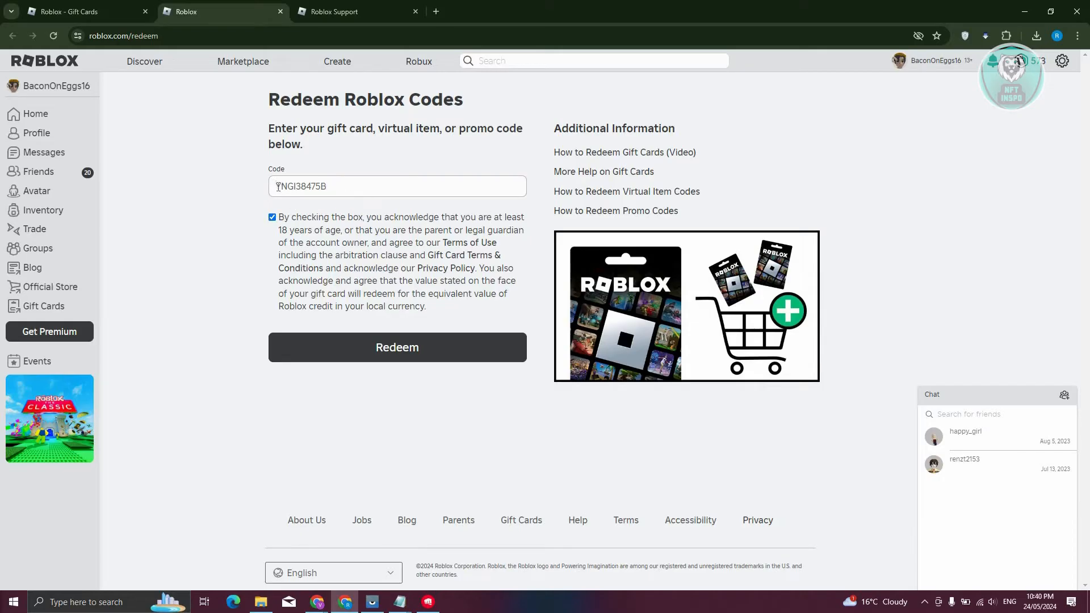
pyautogui.moveTo(239, 319)
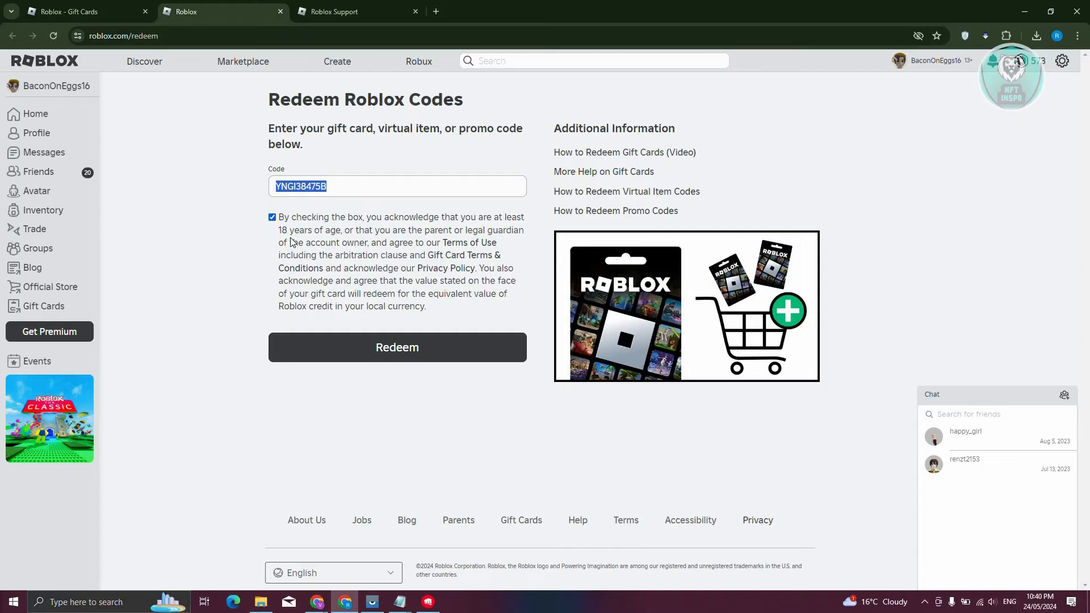
pyautogui.moveTo(293, 255)
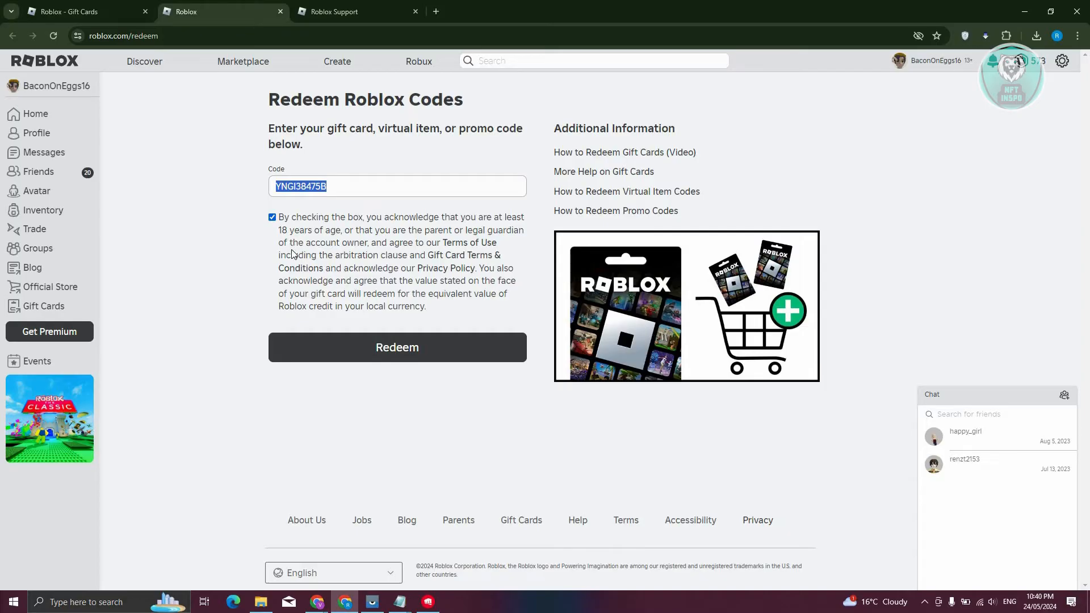
pyautogui.moveTo(245, 342)
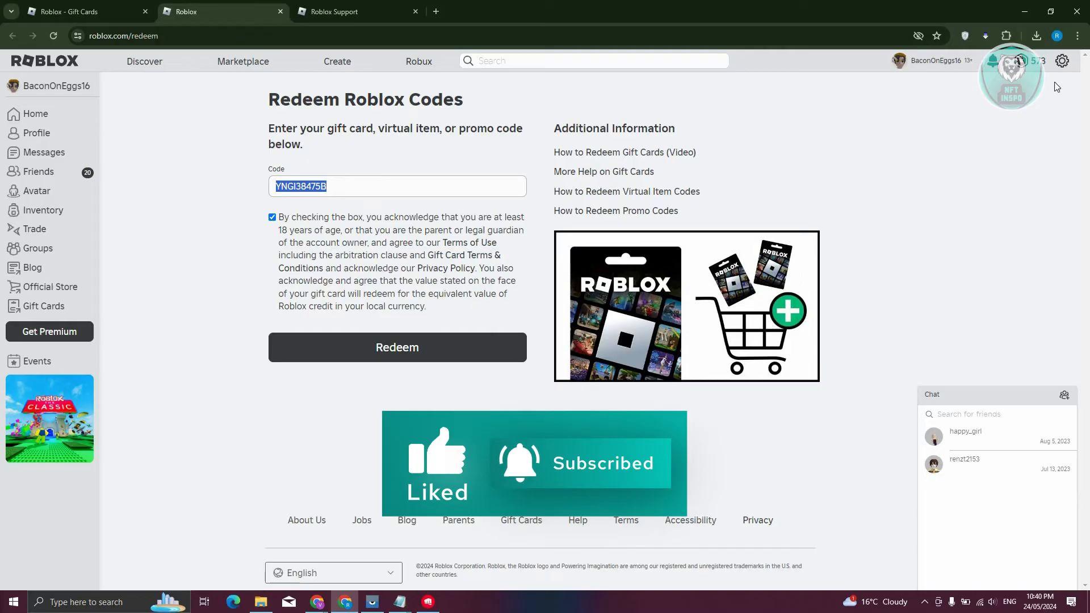
# Step: Show the gear-icon settings dropdown, then dismiss it by clicking the page
pyautogui.click(1061, 61)
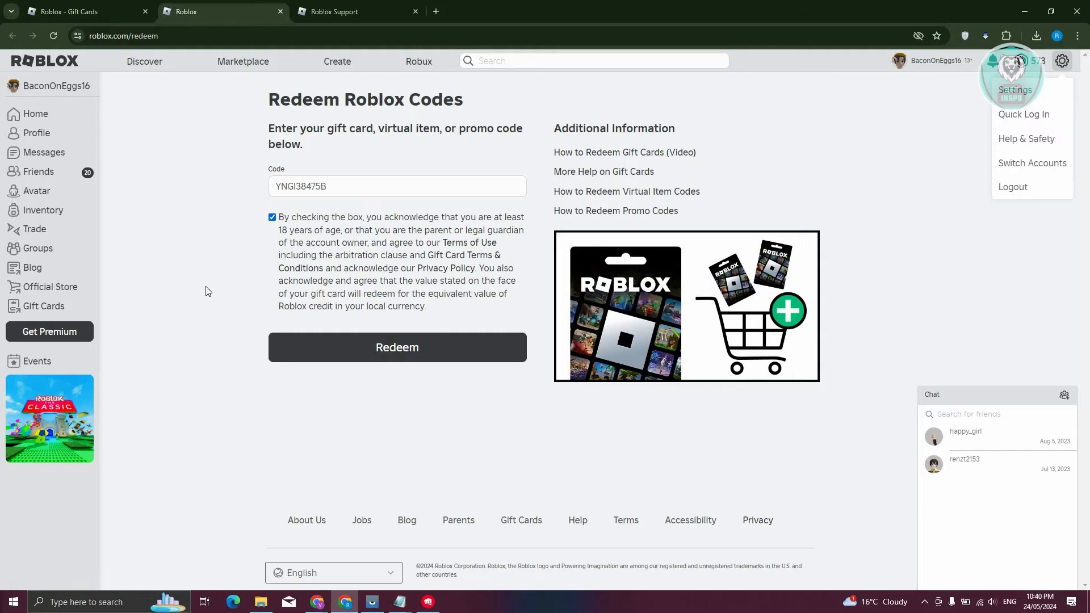
pyautogui.moveTo(231, 223)
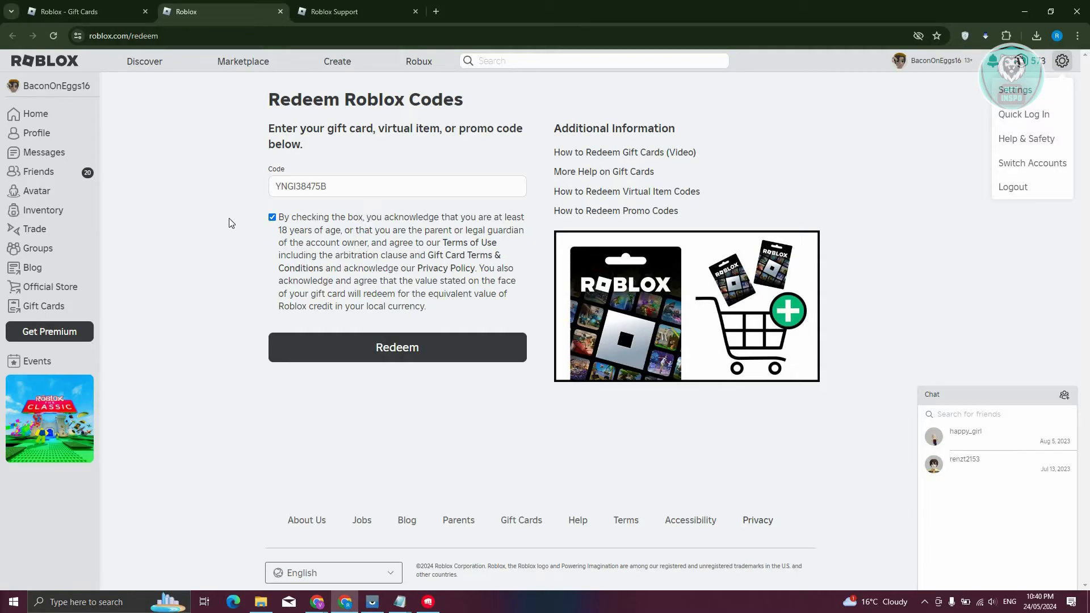
pyautogui.moveTo(172, 353)
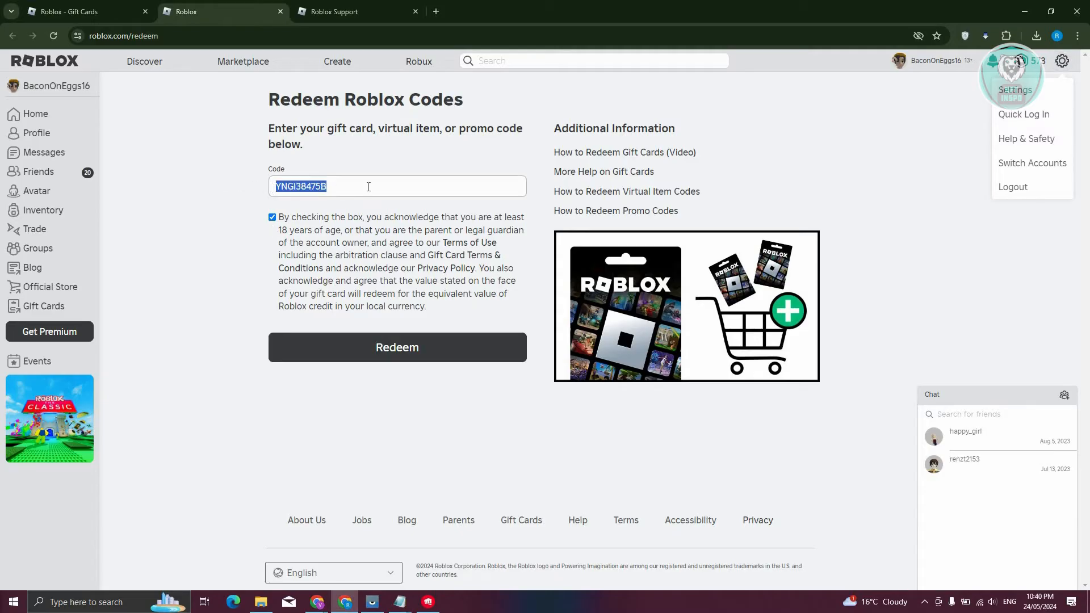
pyautogui.click(209, 311)
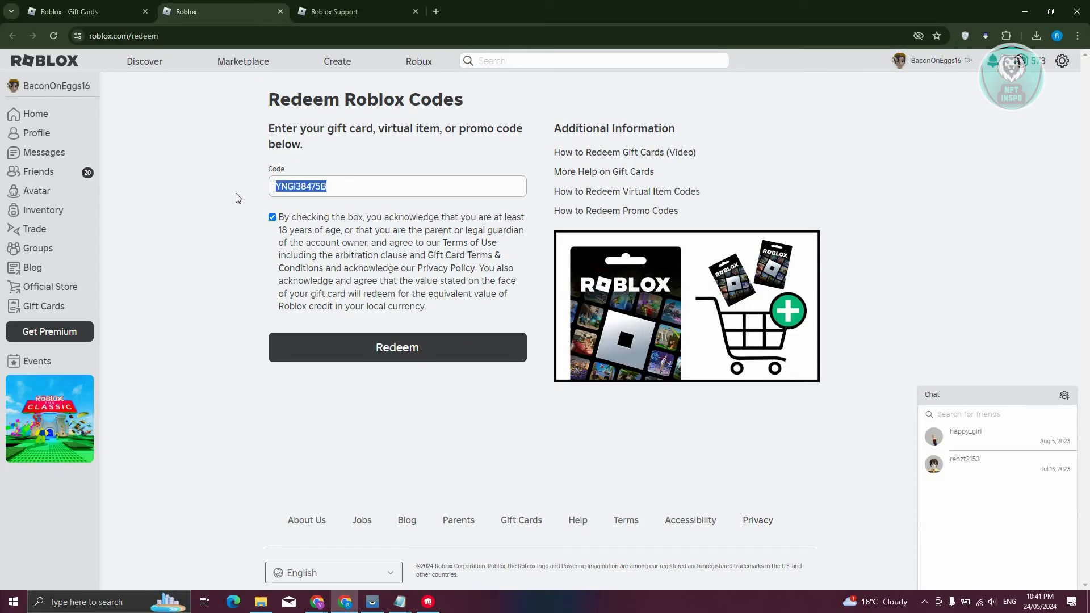
pyautogui.moveTo(1046, 117)
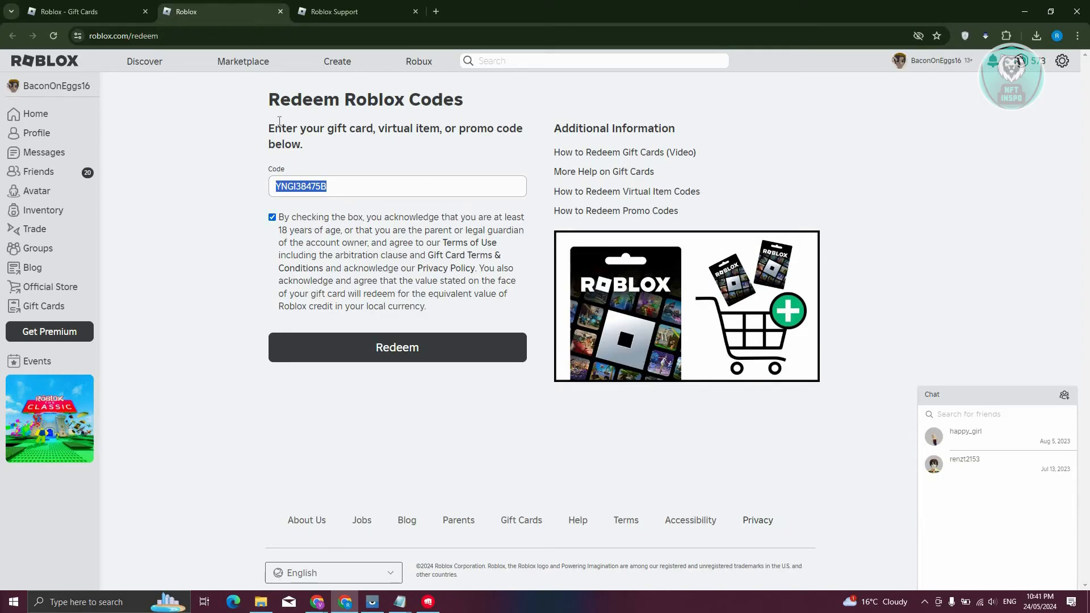
# Step: Switch to the Roblox Support tab with the Contact Us form
pyautogui.click(337, 12)
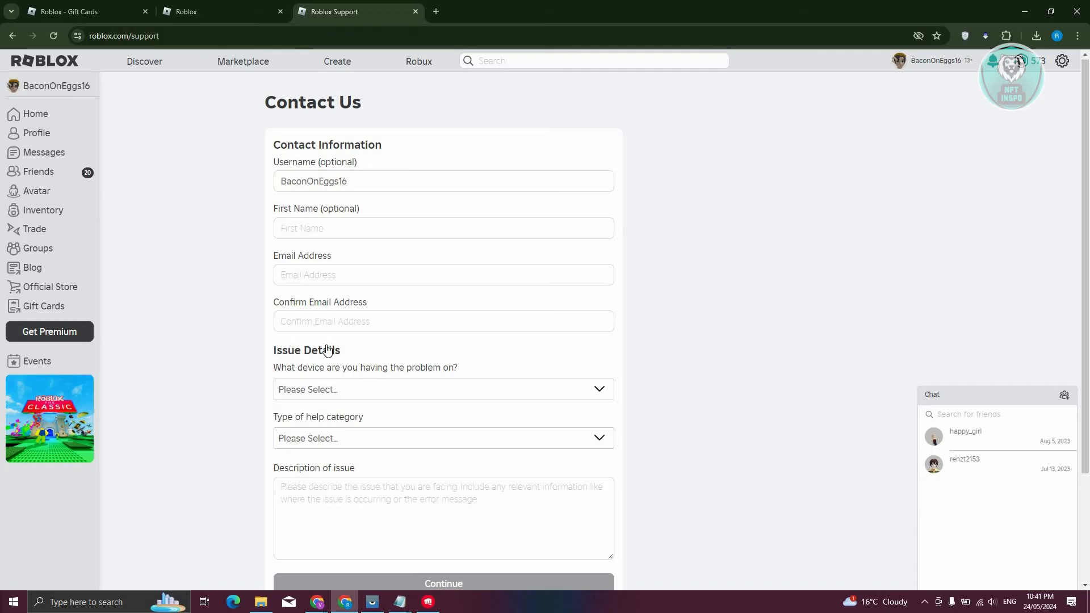
# Step: Choose PC as the device and Gift Card as the help category
pyautogui.click(443, 389)
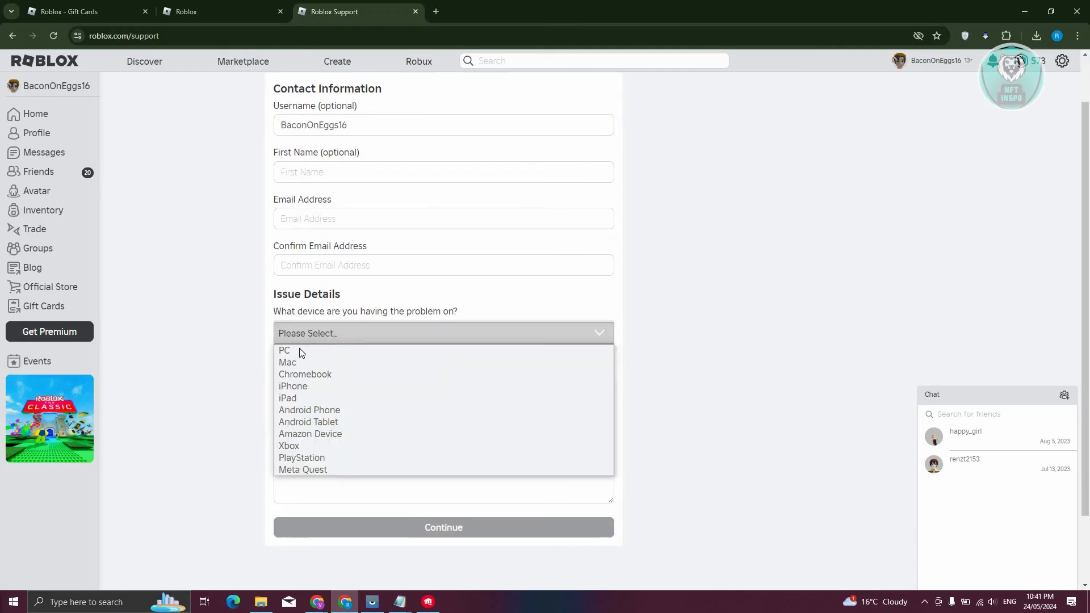
pyautogui.click(284, 351)
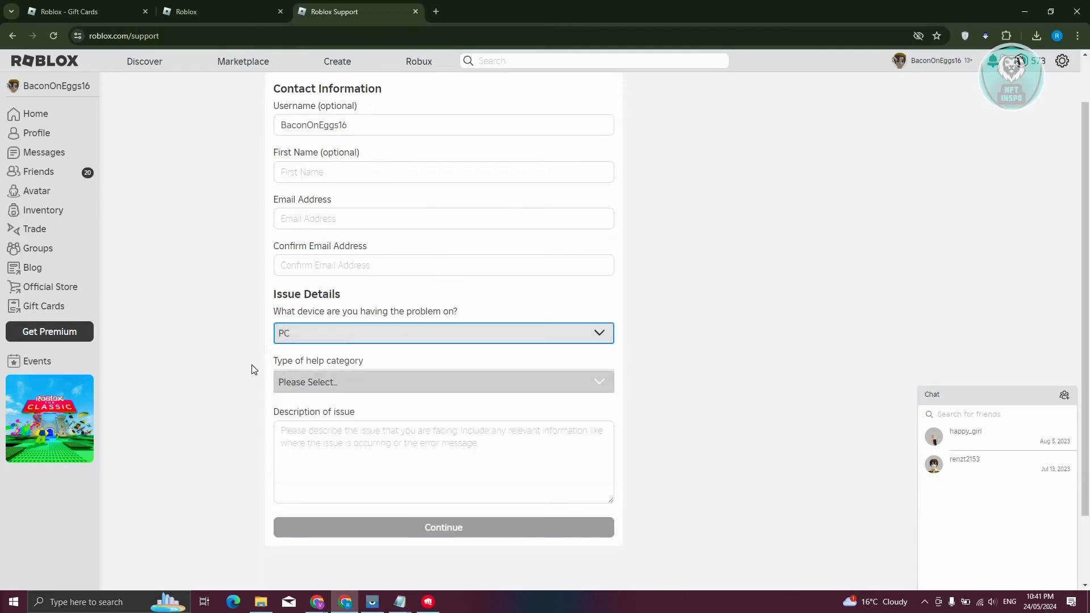
pyautogui.click(443, 382)
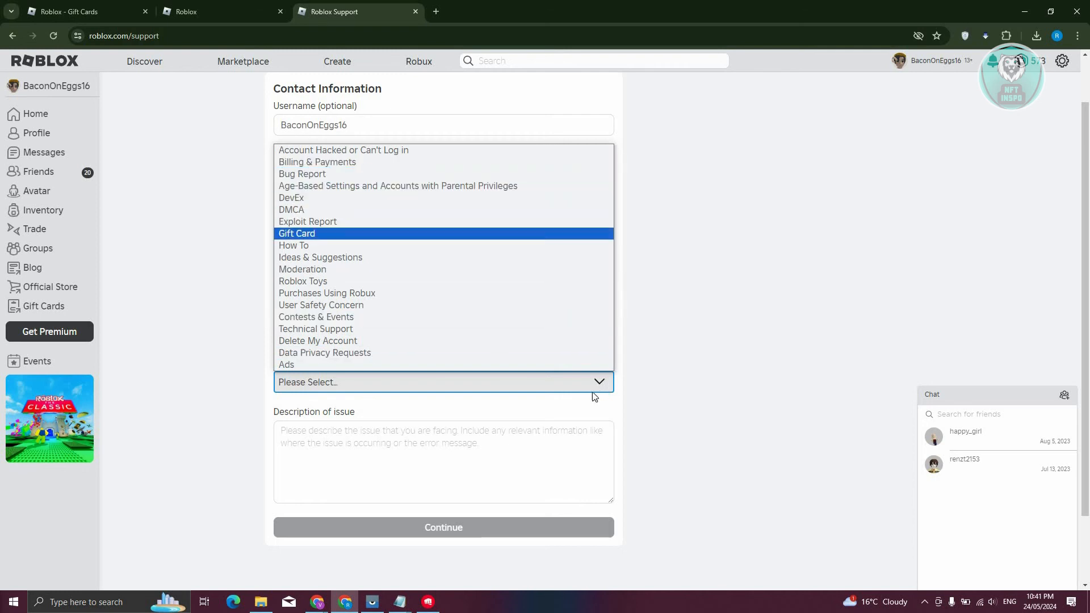
pyautogui.click(297, 233)
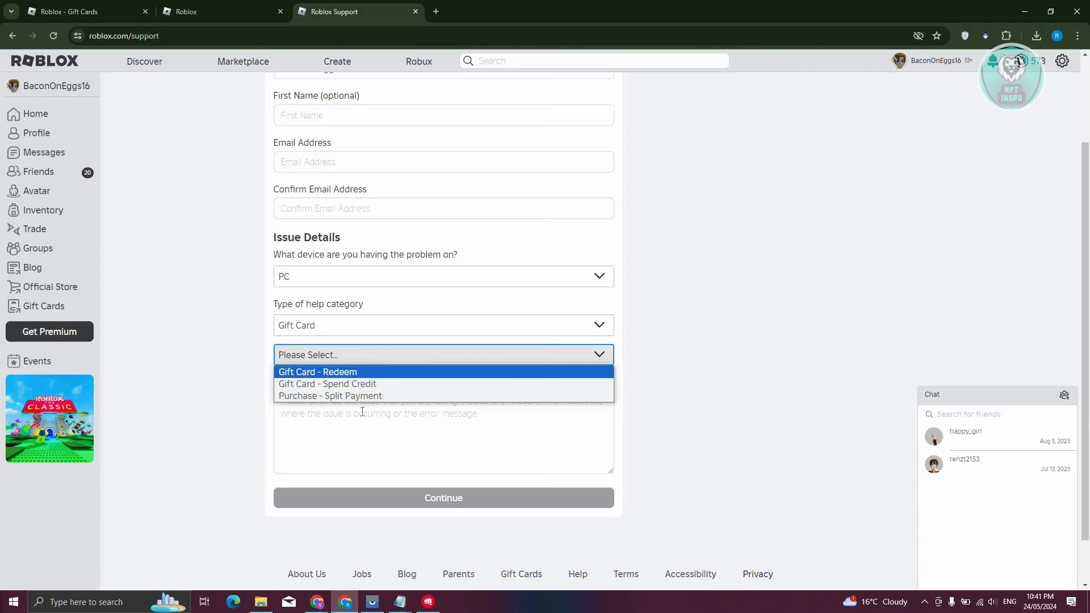
# Step: Choose Gift Card - Redeem as the subcategory and focus the issue description box
pyautogui.click(316, 372)
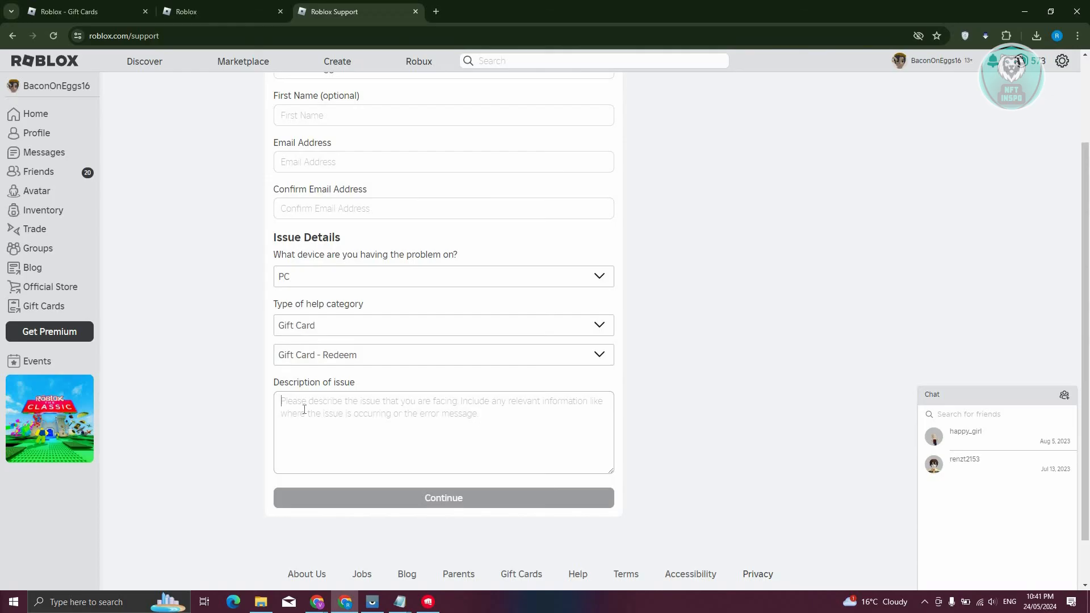
pyautogui.moveTo(221, 11)
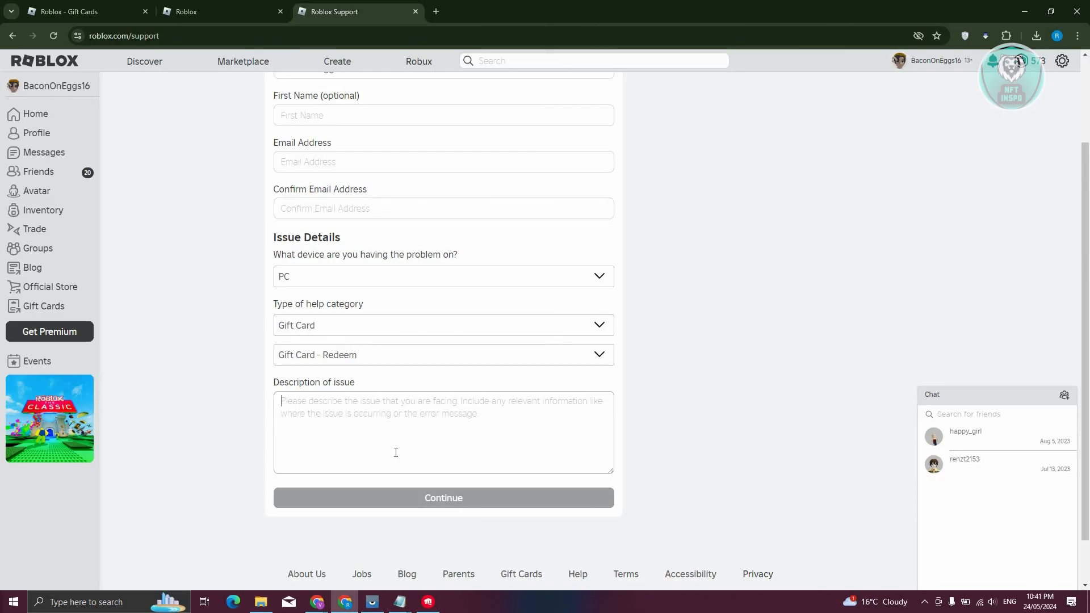
pyautogui.moveTo(340, 401)
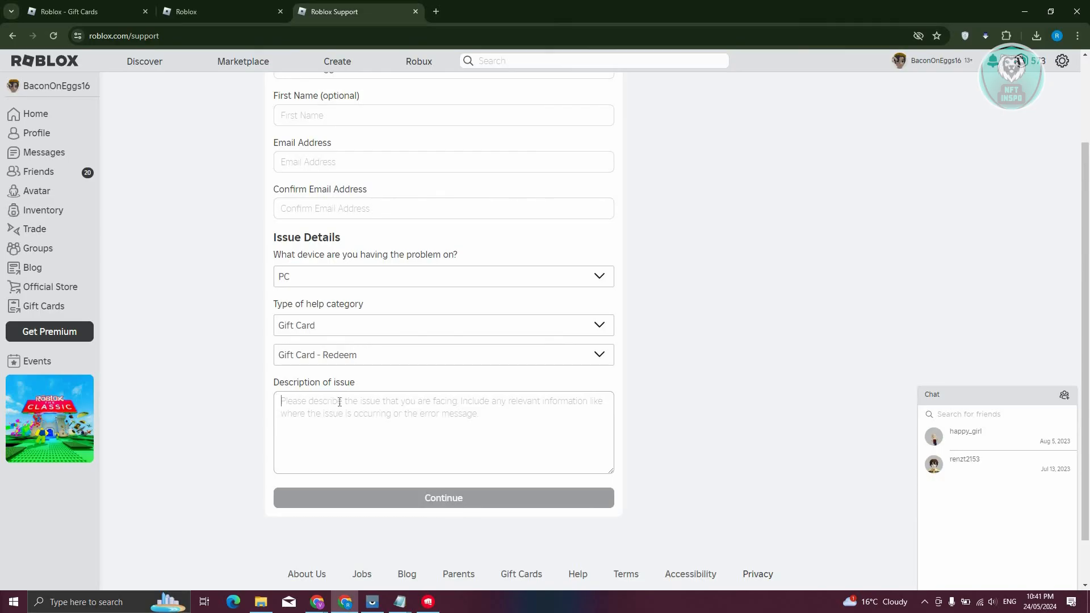
pyautogui.click(443, 497)
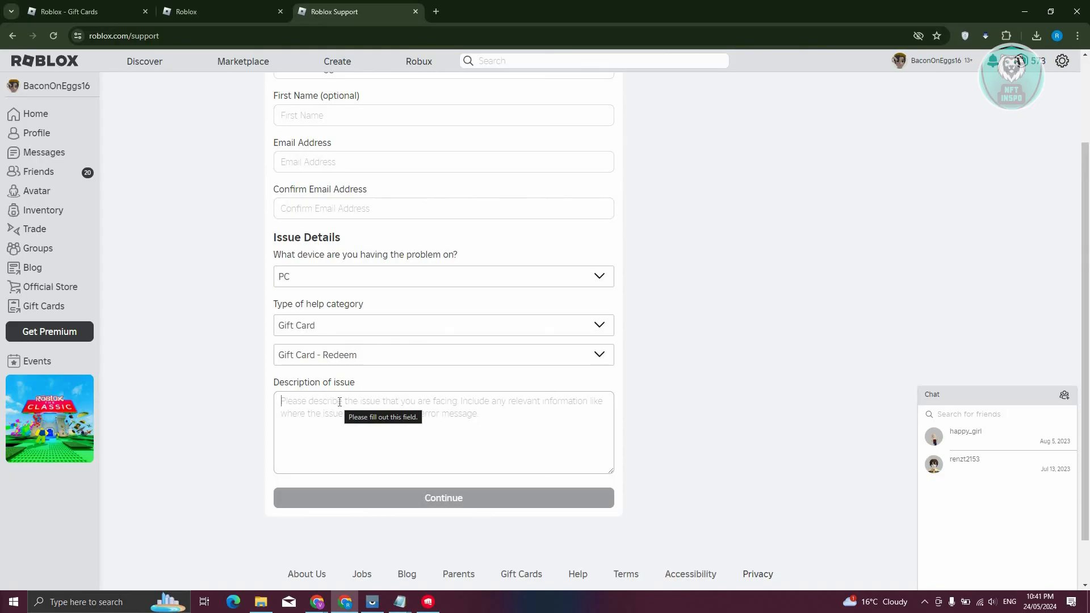